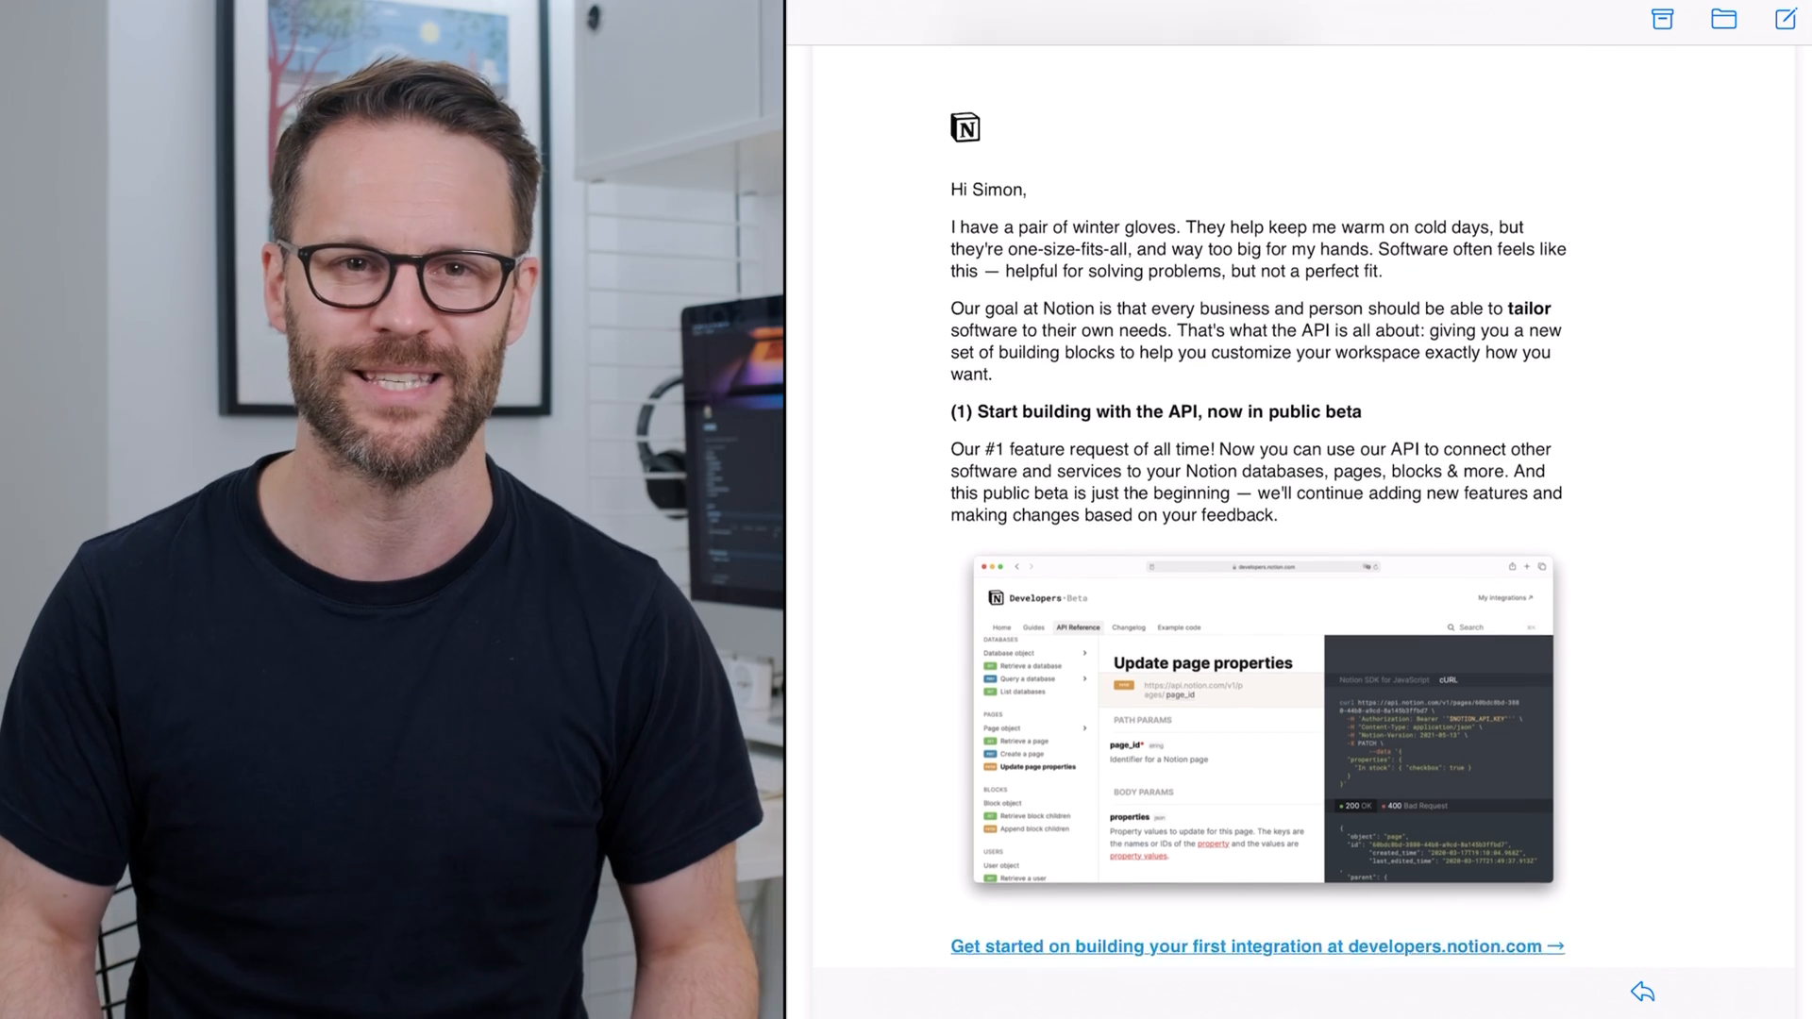
{"action": "scroll", "scroll_direction": "down", "scroll_amount": 3}
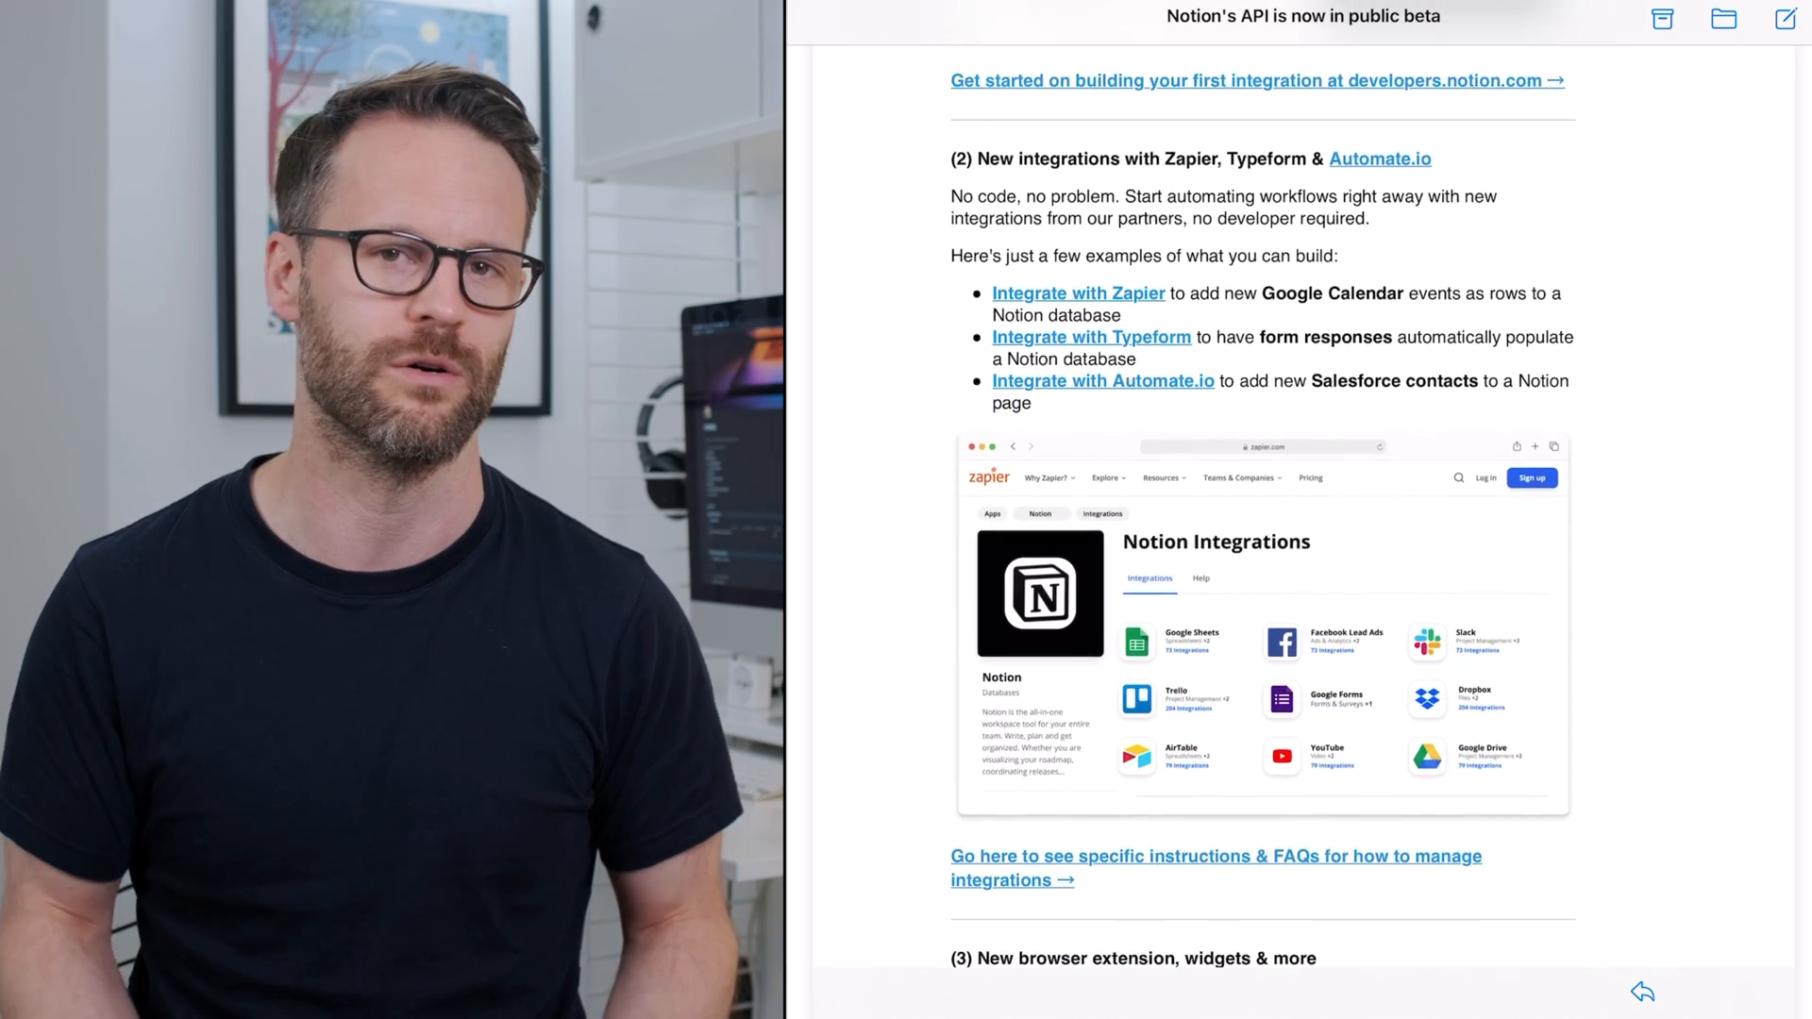
{"action": "scroll", "scroll_direction": "down", "scroll_amount": 3}
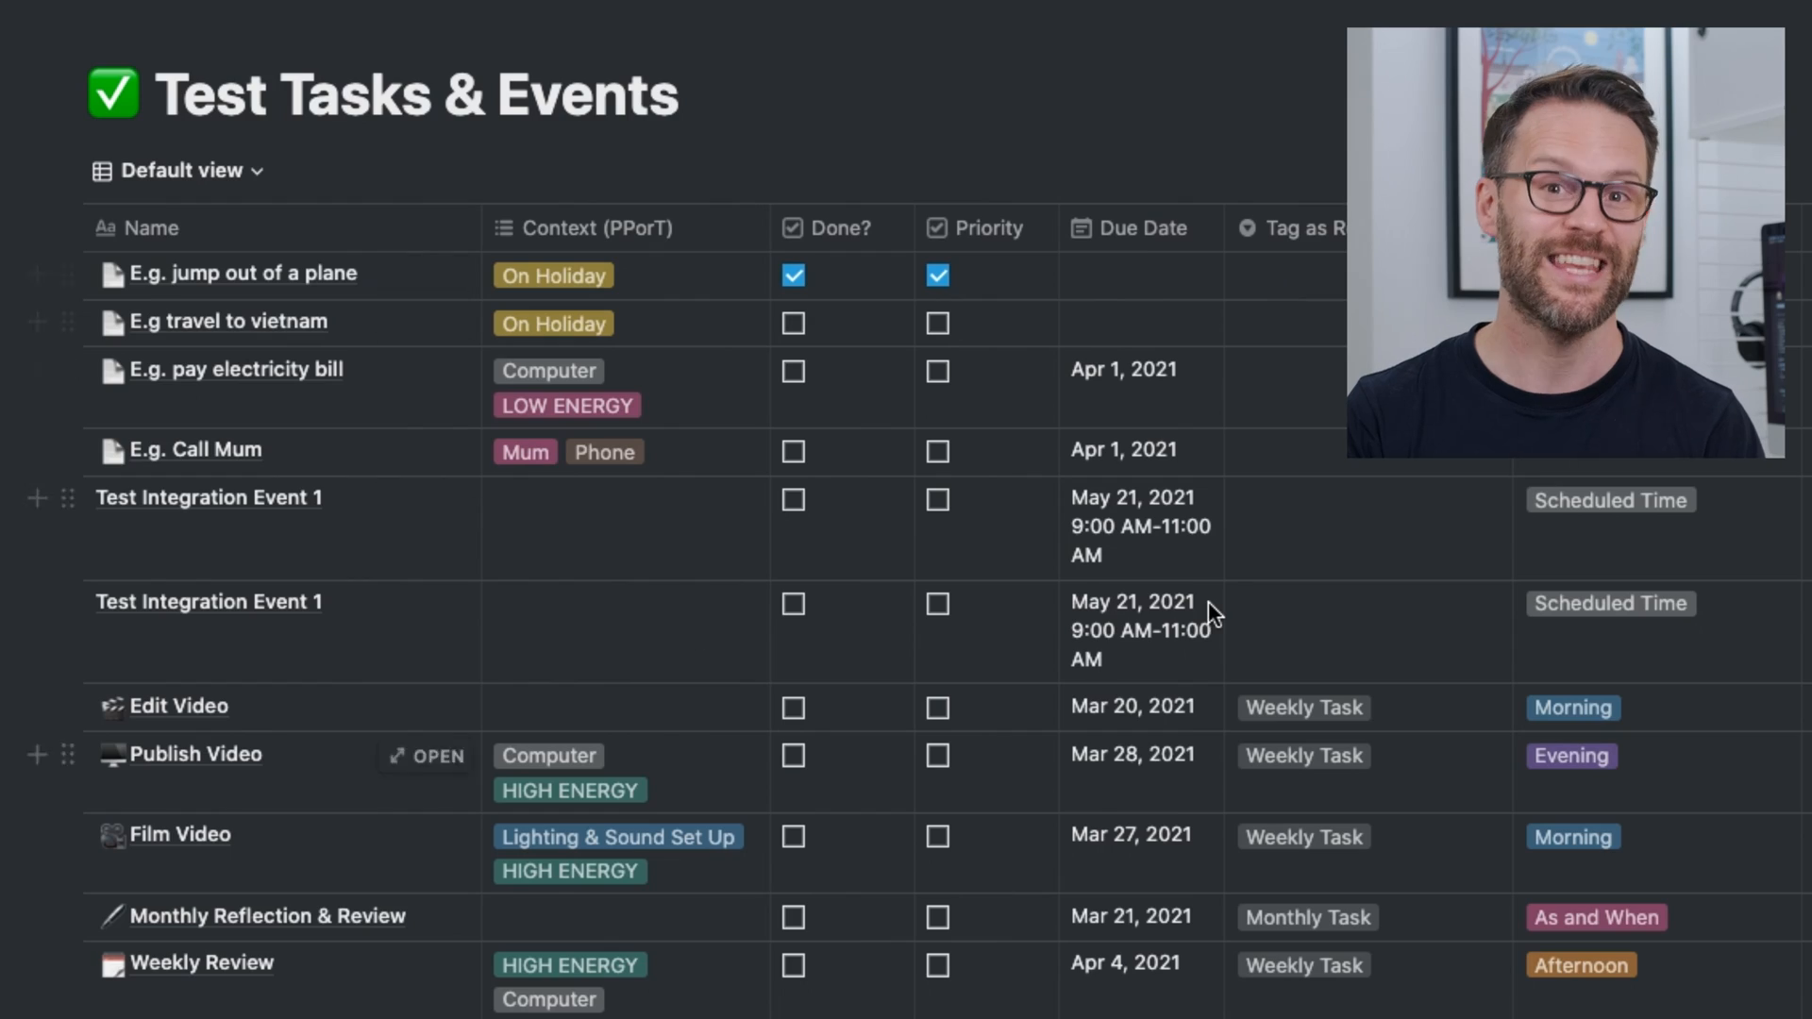
{"action": "mouse_move", "coordinate": [352, 579]}
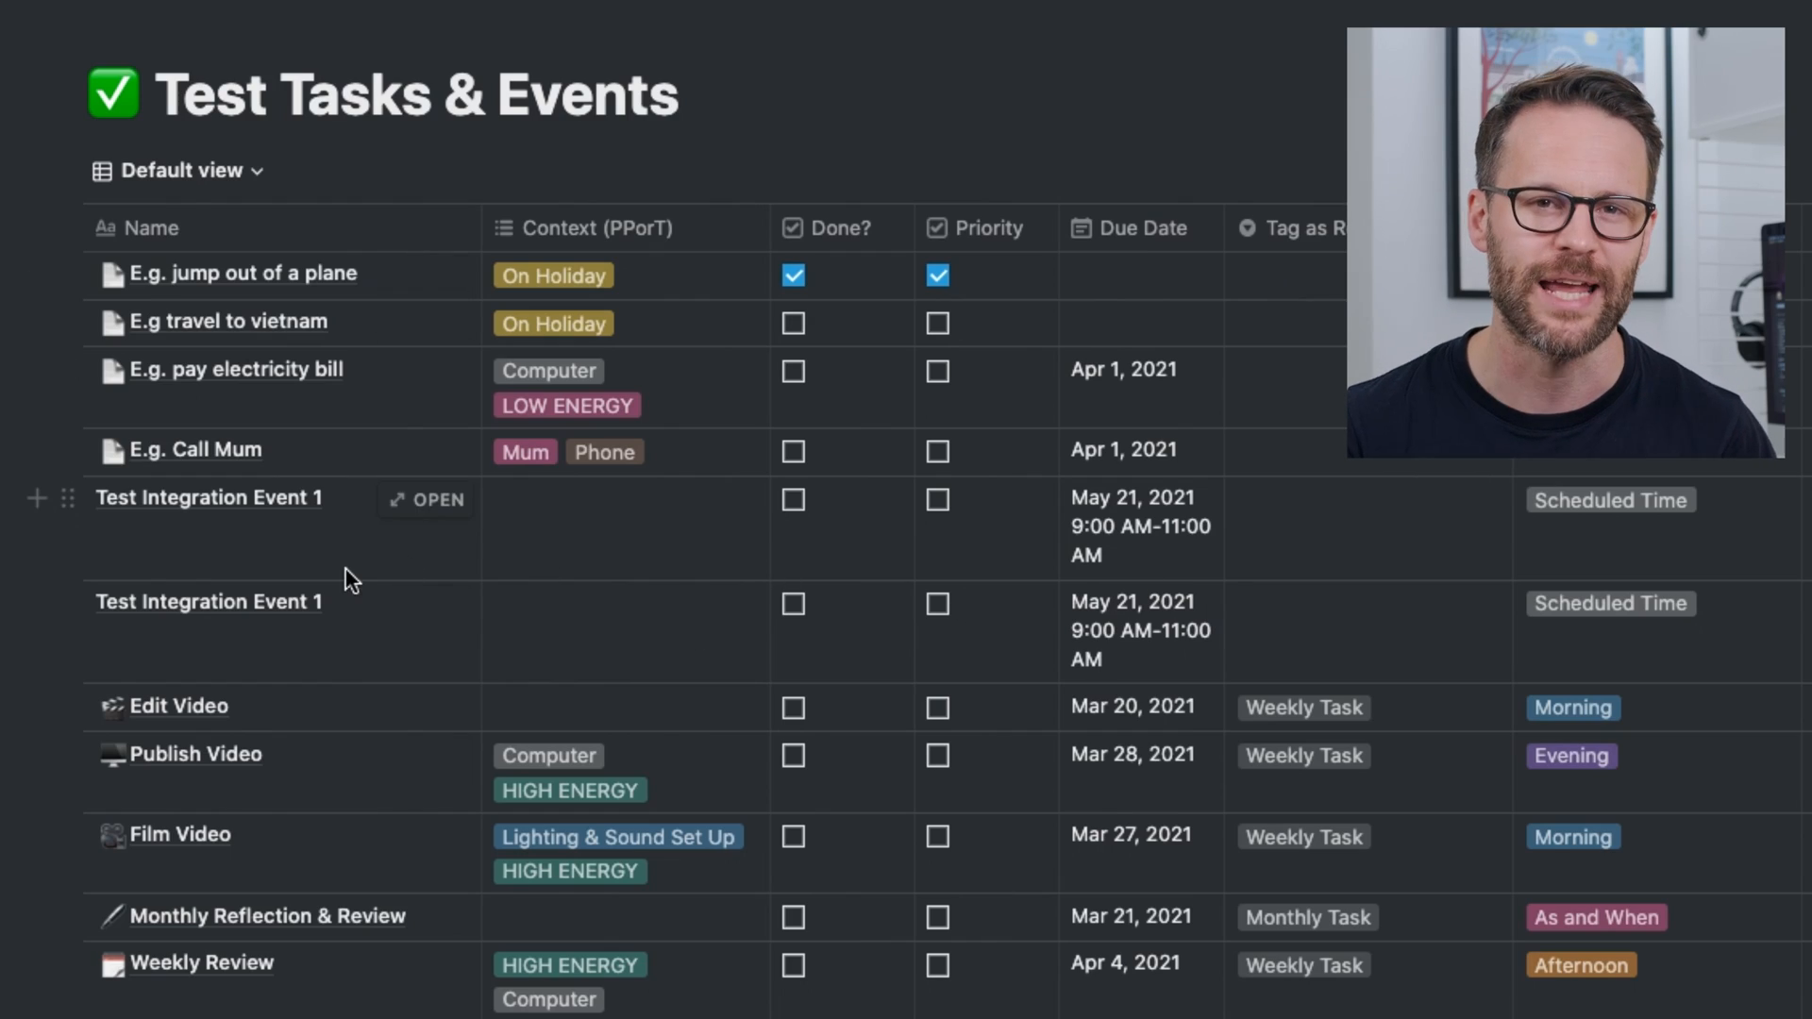